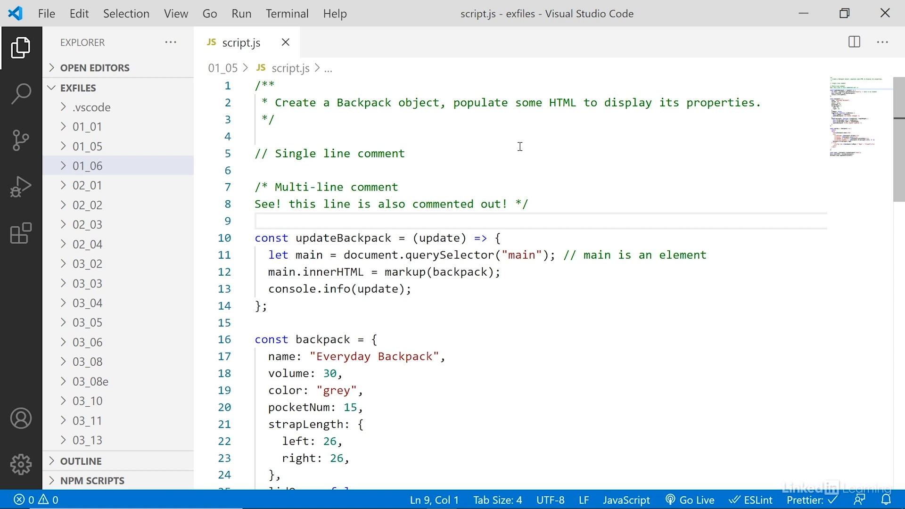
{"action": "mouse_move", "coordinate": [537, 143]}
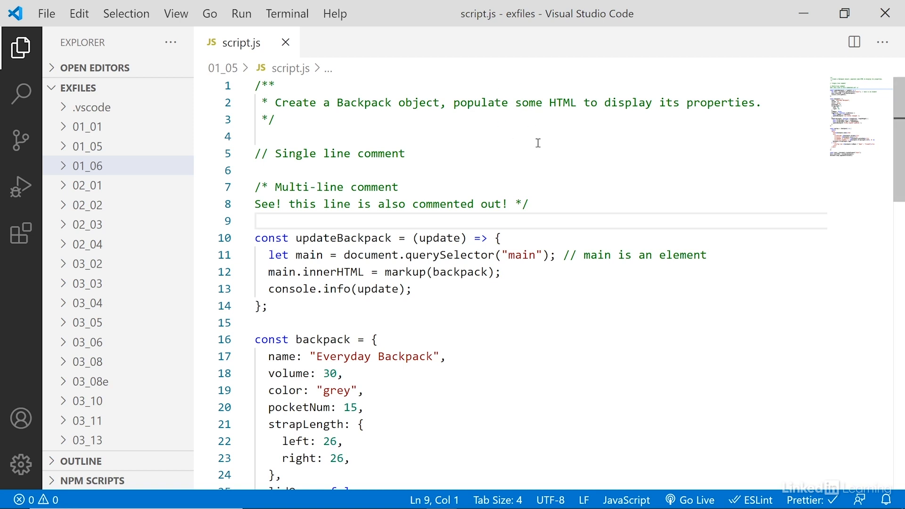
{"action": "mouse_move", "coordinate": [566, 139]}
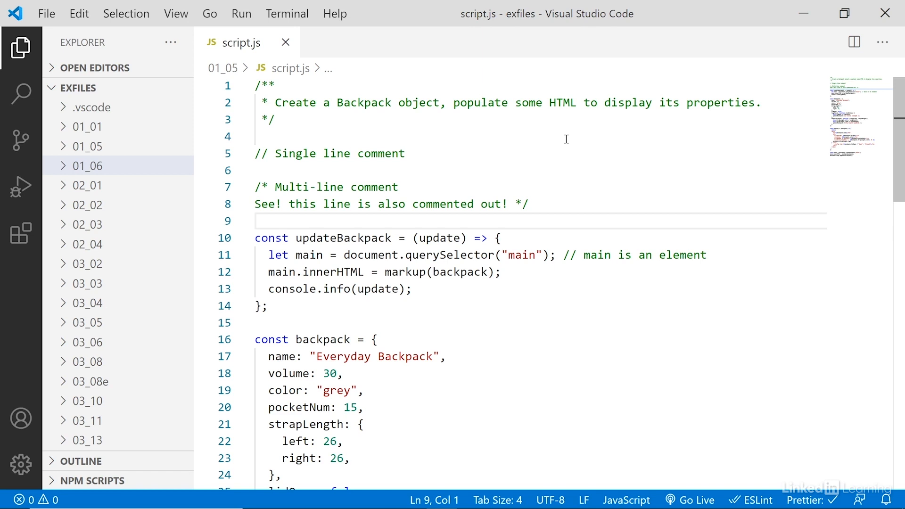
{"action": "mouse_move", "coordinate": [626, 177]}
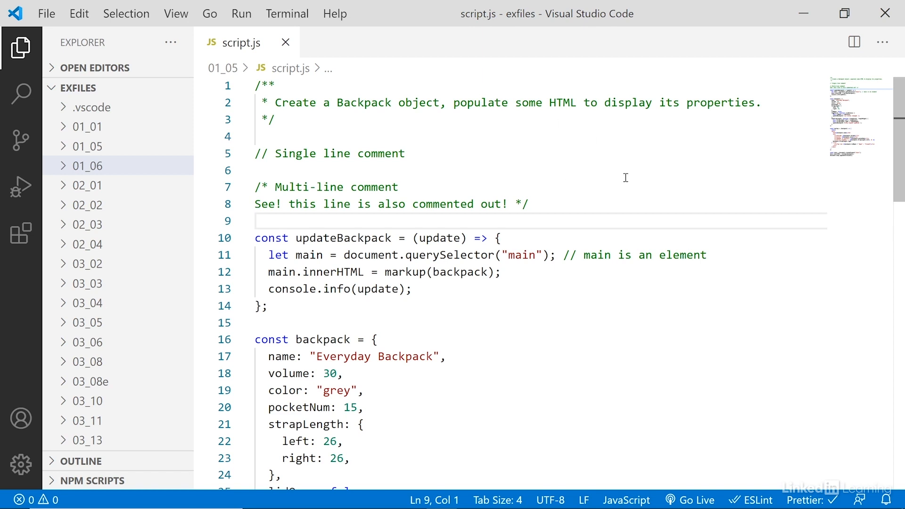
{"action": "mouse_move", "coordinate": [542, 137]}
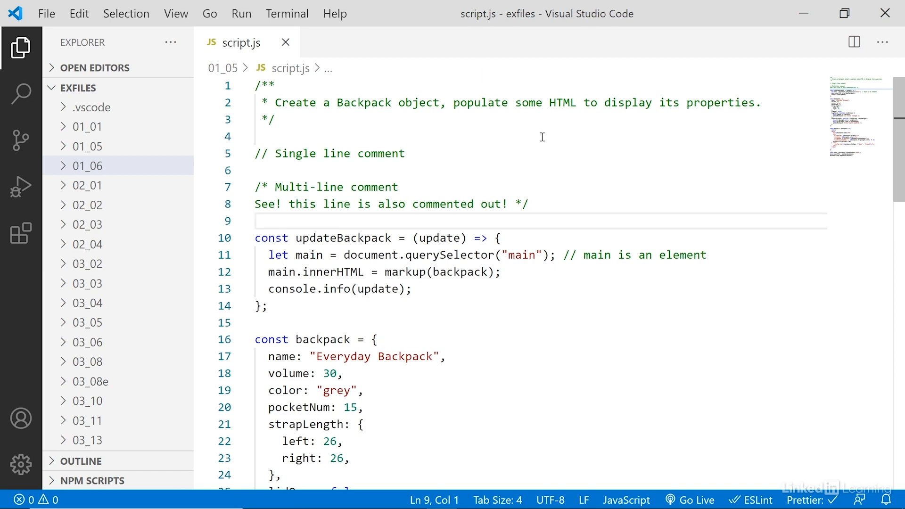
{"action": "mouse_move", "coordinate": [560, 183]}
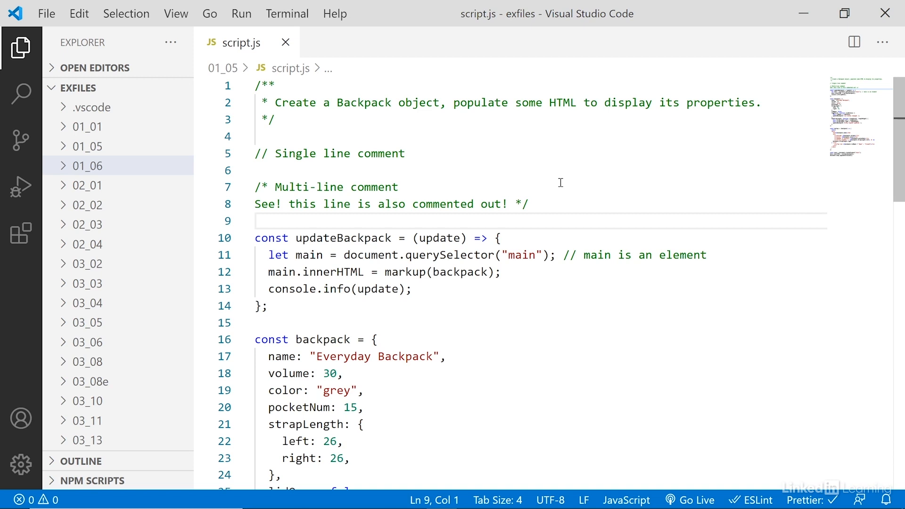
{"action": "mouse_move", "coordinate": [256, 165]}
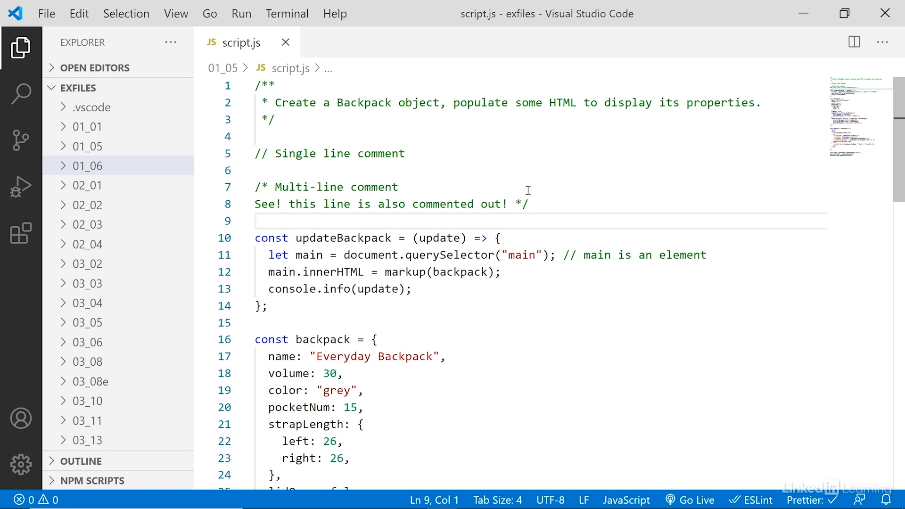
{"action": "mouse_move", "coordinate": [426, 180]}
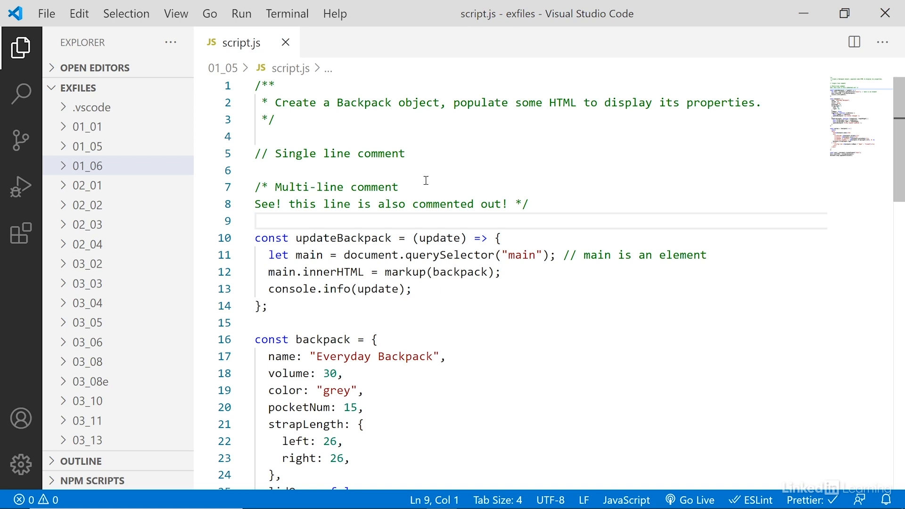
{"action": "mouse_move", "coordinate": [662, 217]}
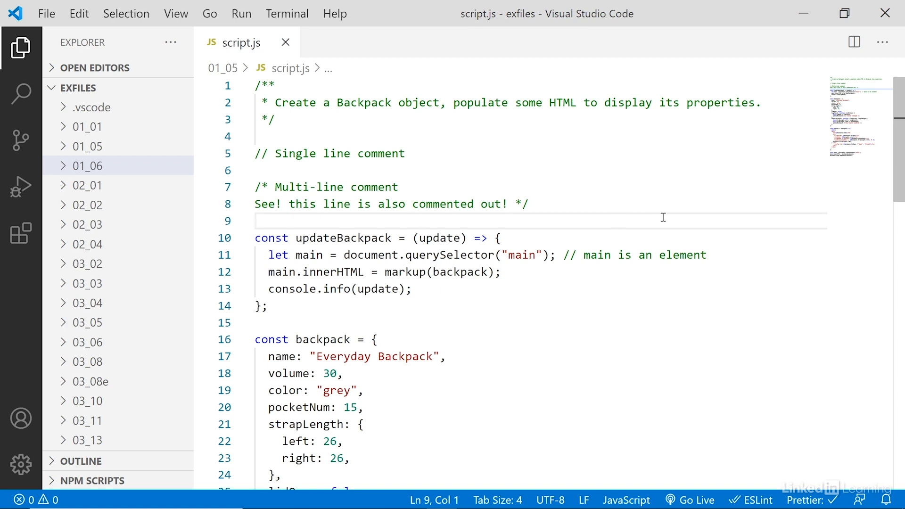
{"action": "key", "text": "Enter"}
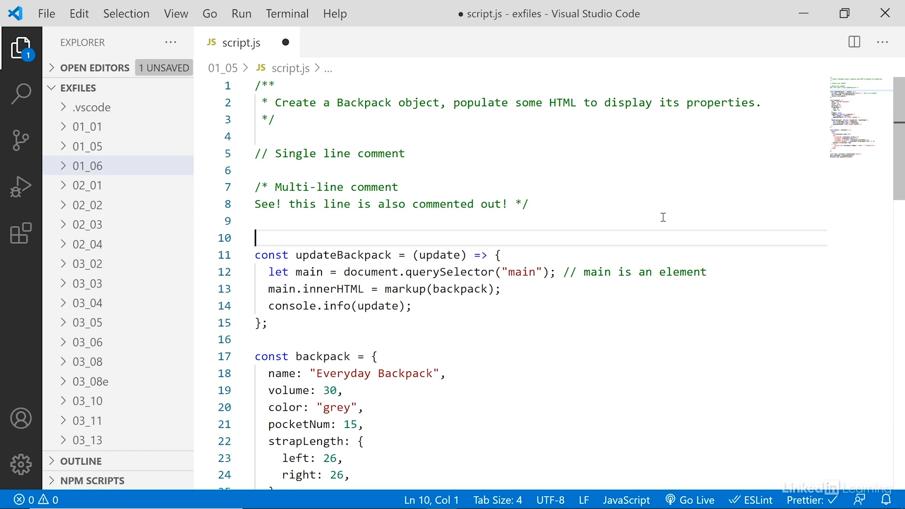
{"action": "type", "text": "/**"}
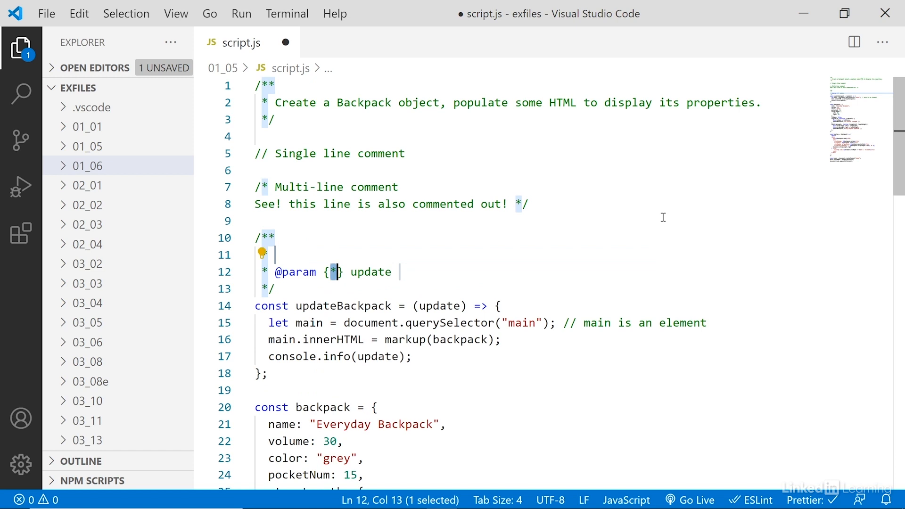
{"action": "mouse_move", "coordinate": [470, 301]}
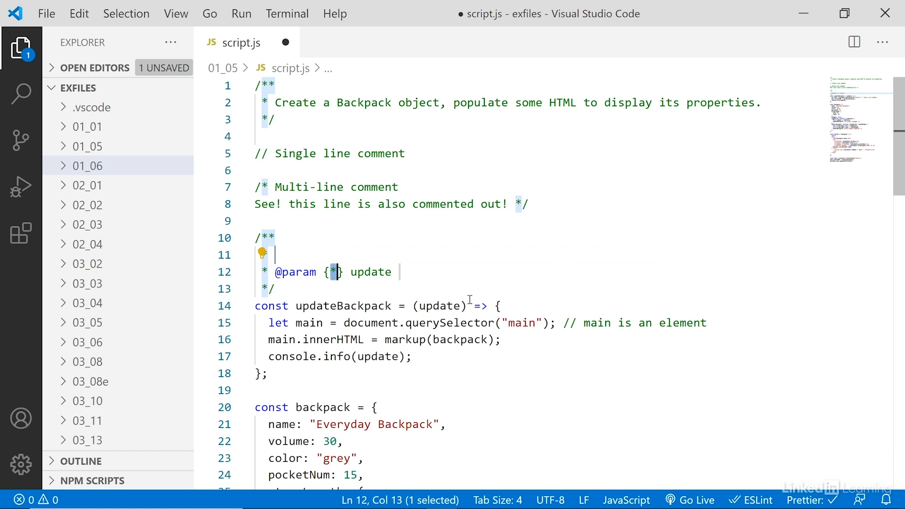
{"action": "mouse_move", "coordinate": [428, 293]}
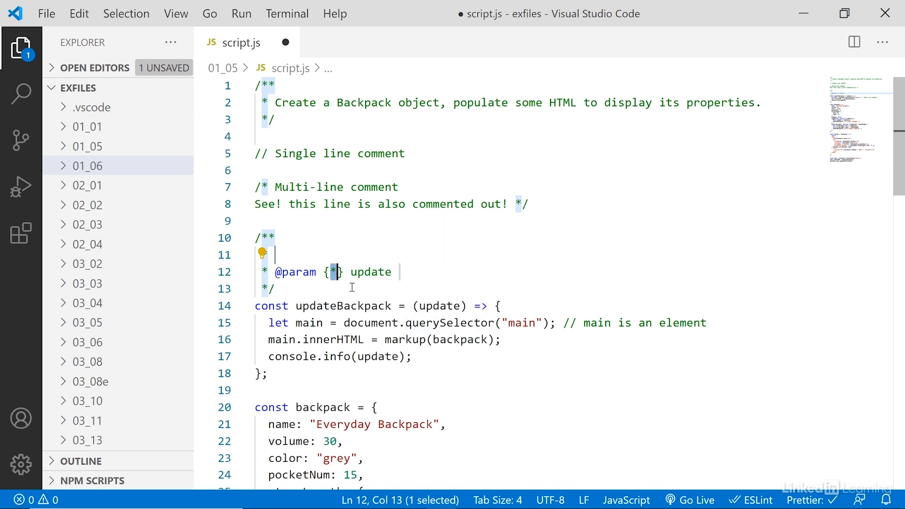
{"action": "type", "text": "string"}
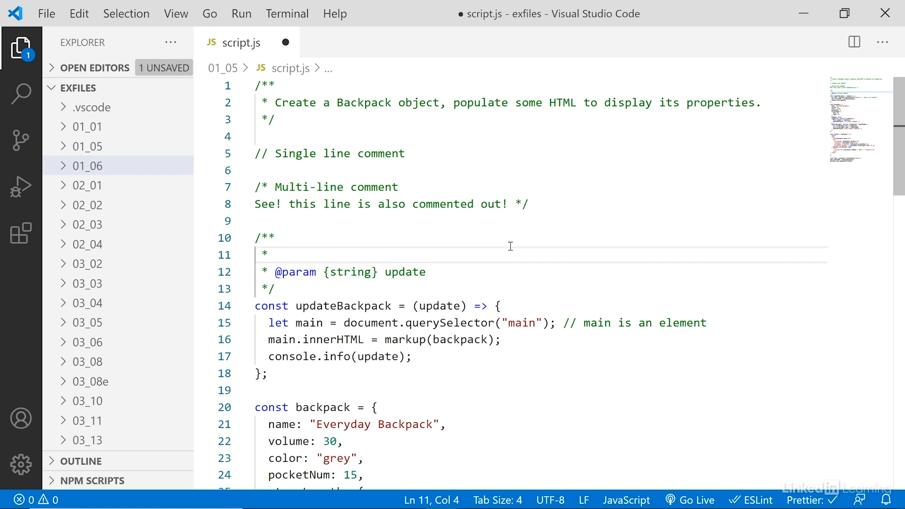
{"action": "type", "text": "function u"}
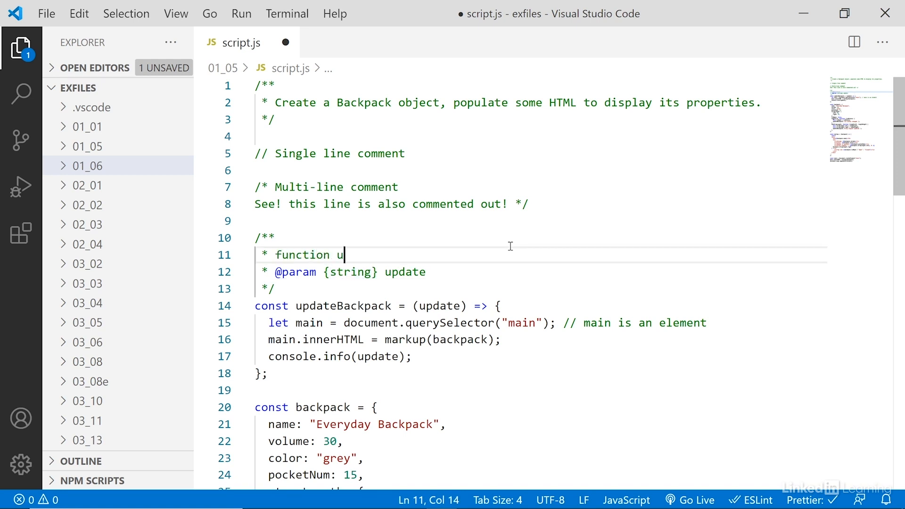
{"action": "type", "text": "pdateBackpack()"}
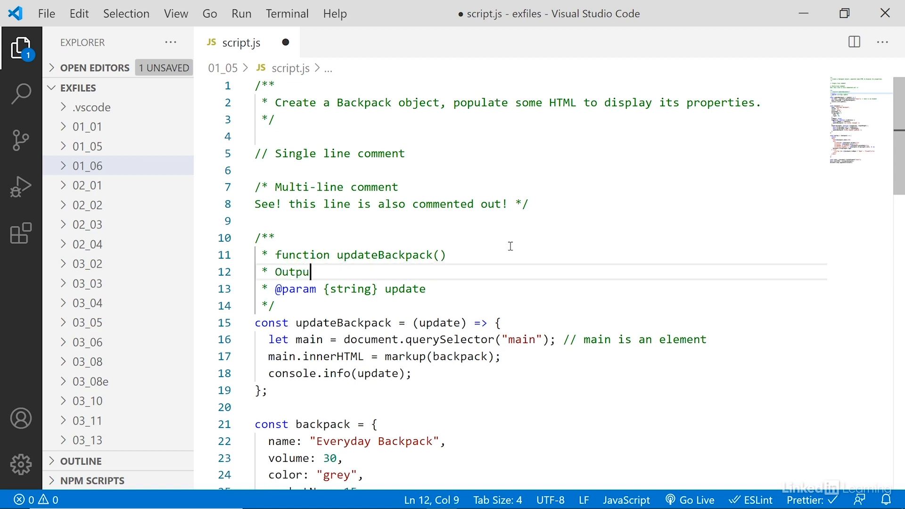
{"action": "type", "text": "ts HTML"}
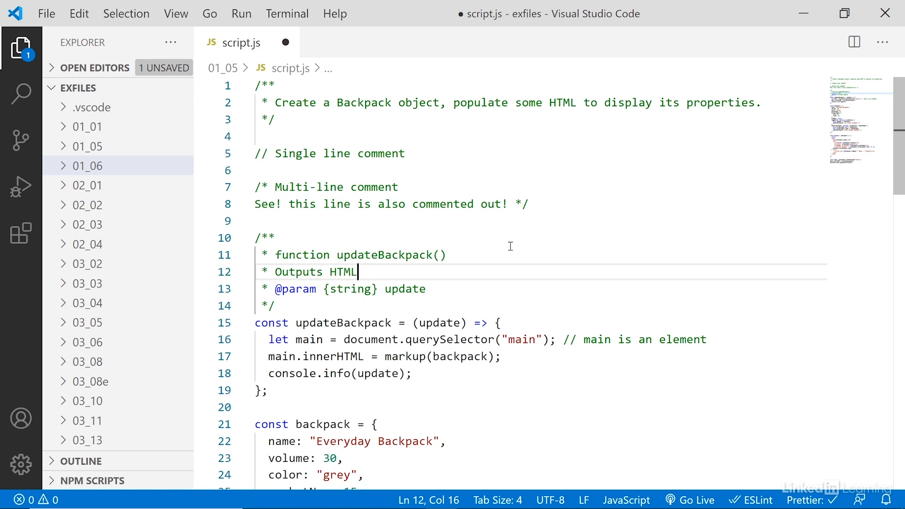
{"action": "scroll", "scroll_direction": "down", "scroll_amount": 3}
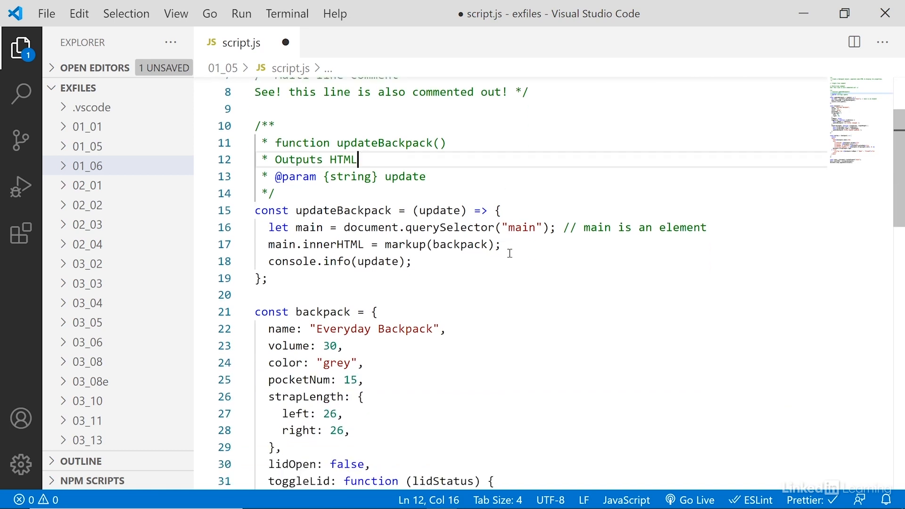
{"action": "scroll", "scroll_direction": "down", "scroll_amount": 3}
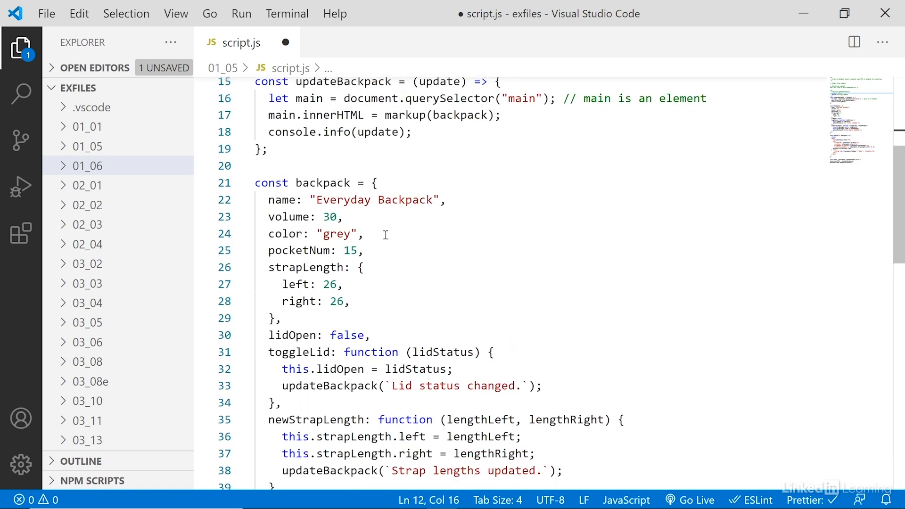
{"action": "left_click", "coordinate": [386, 234]}
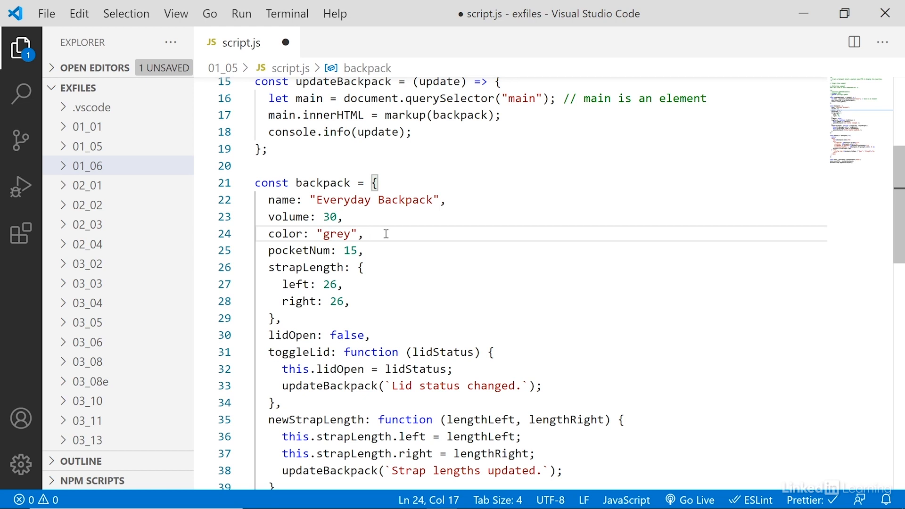
{"action": "key", "text": "Ctrl+/"}
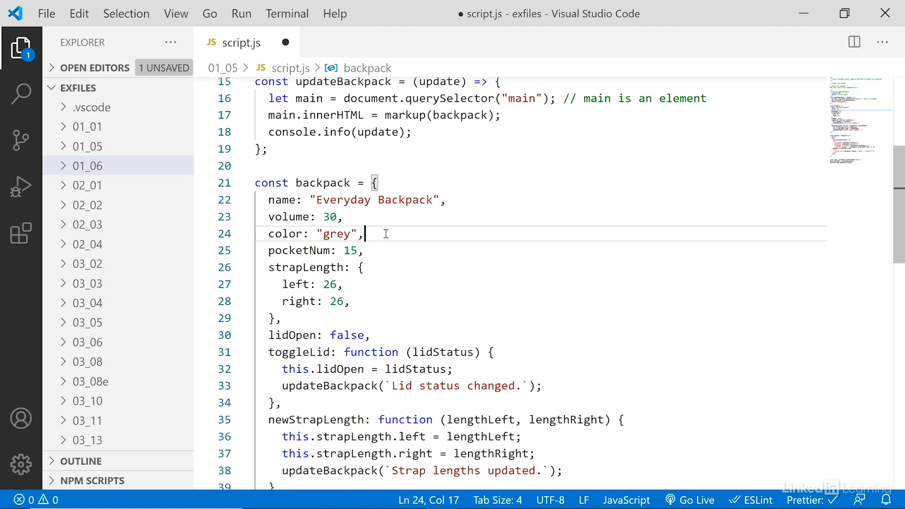
{"action": "left_click_drag", "start_coordinate": [366, 233], "coordinate": [366, 267]}
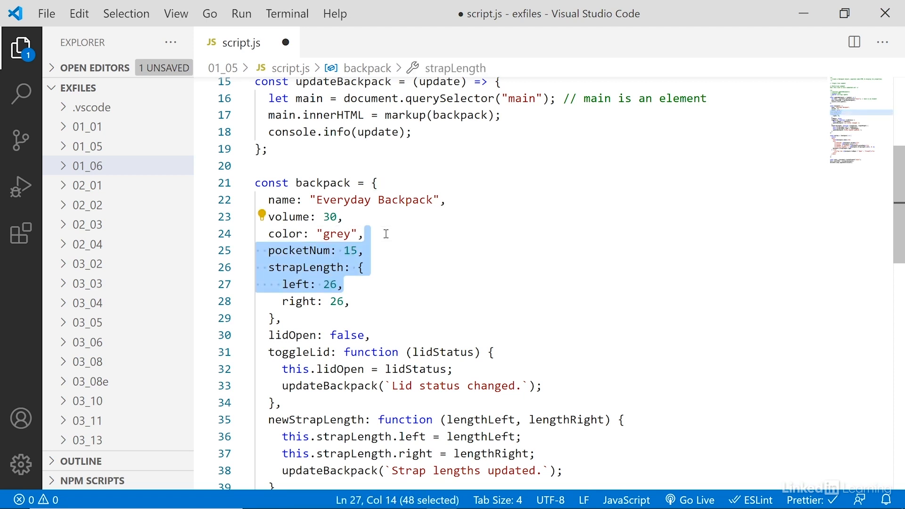
{"action": "key", "text": "Ctrl+/"}
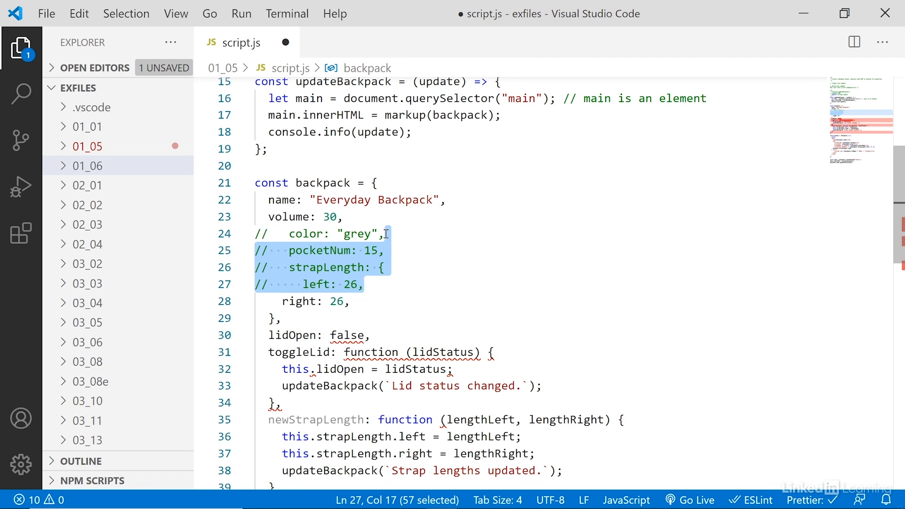
{"action": "key", "text": "ctrl+/"}
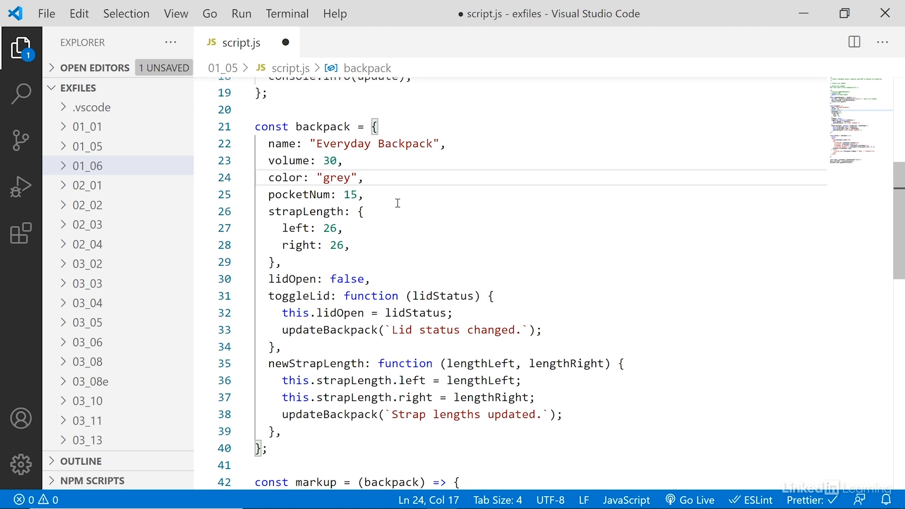
{"action": "mouse_move", "coordinate": [353, 228]}
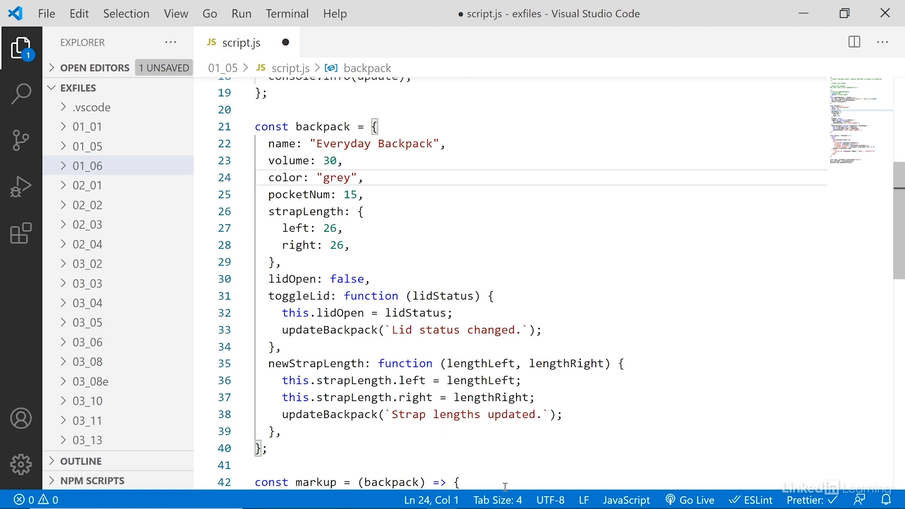
- Change script.js to indent with 2 spaces via the status bar, then remove the test blank line
{"action": "left_click", "coordinate": [368, 177]}
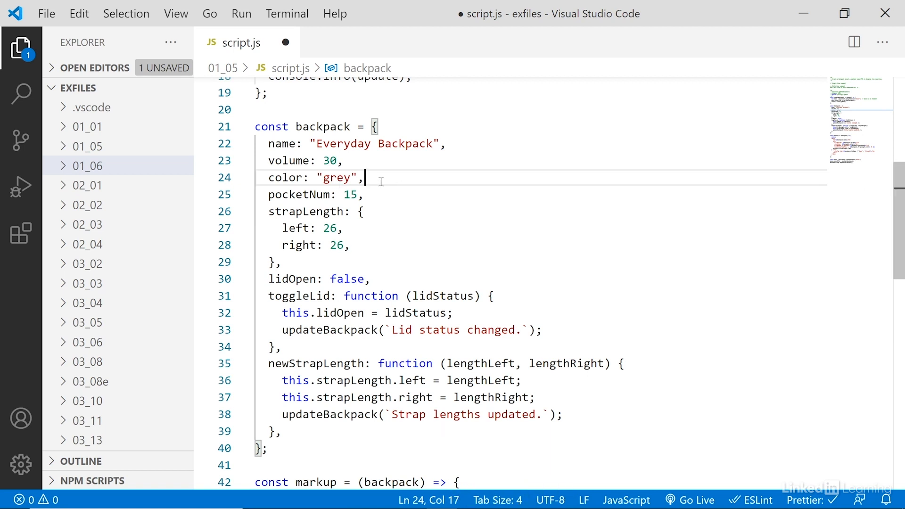
{"action": "key", "text": "Enter"}
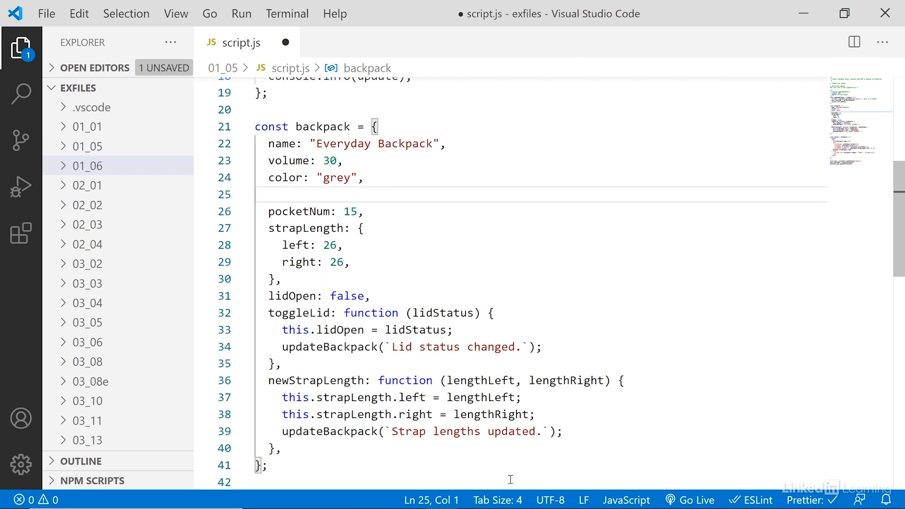
{"action": "left_click", "coordinate": [499, 499]}
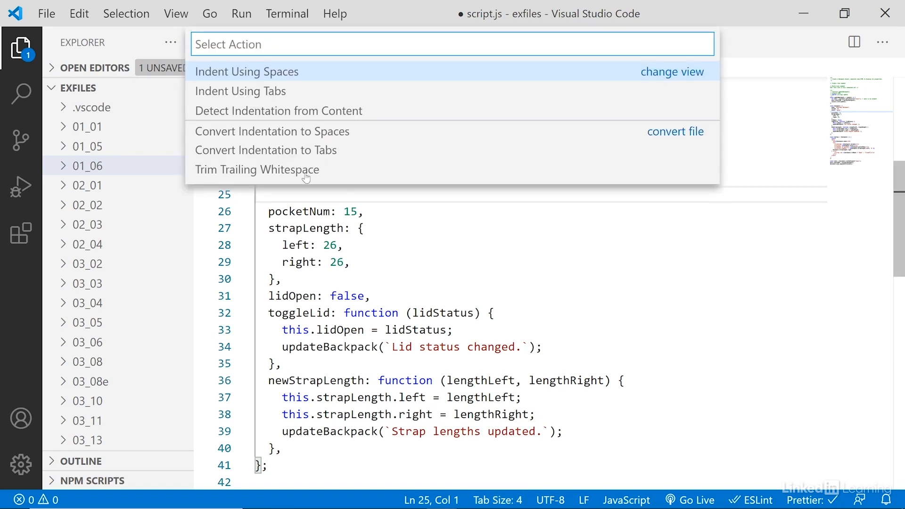
{"action": "left_click", "coordinate": [247, 72]}
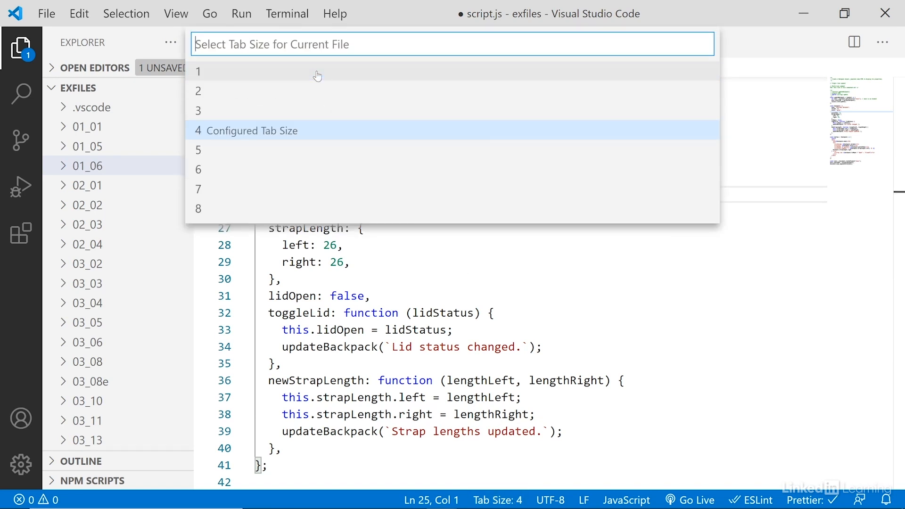
{"action": "mouse_move", "coordinate": [275, 95]}
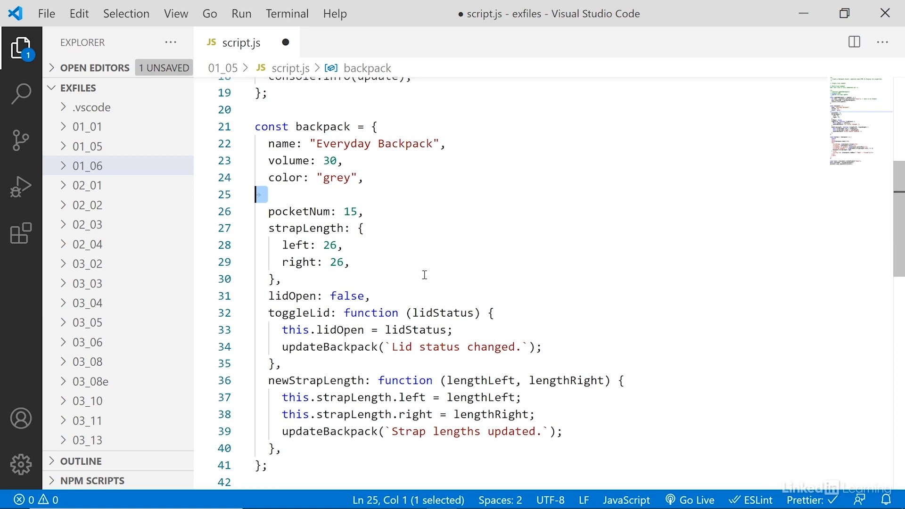
{"action": "key", "text": "Backspace"}
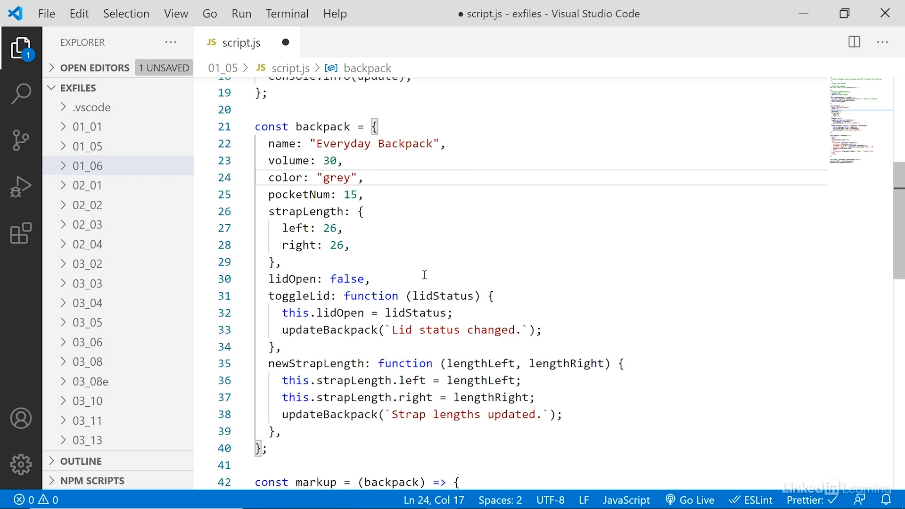
{"action": "scroll", "scroll_direction": "down", "scroll_amount": 3}
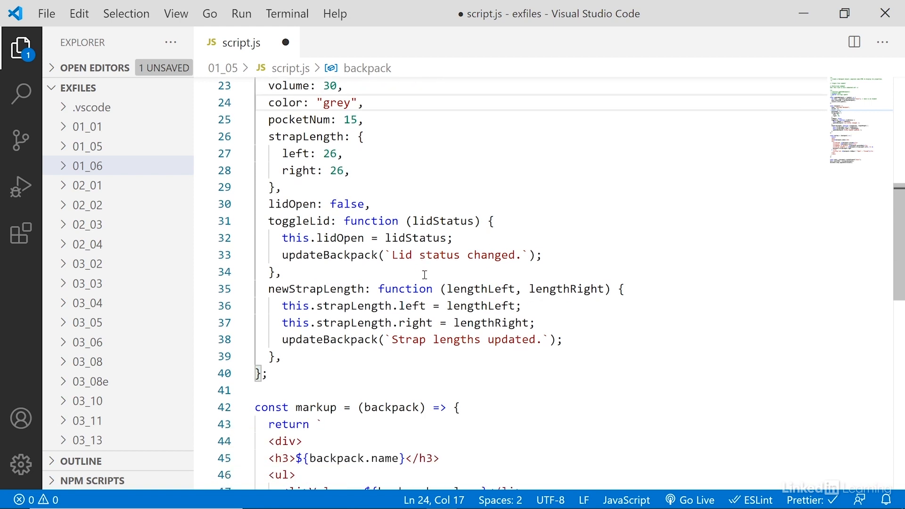
{"action": "scroll", "scroll_direction": "down", "scroll_amount": 3}
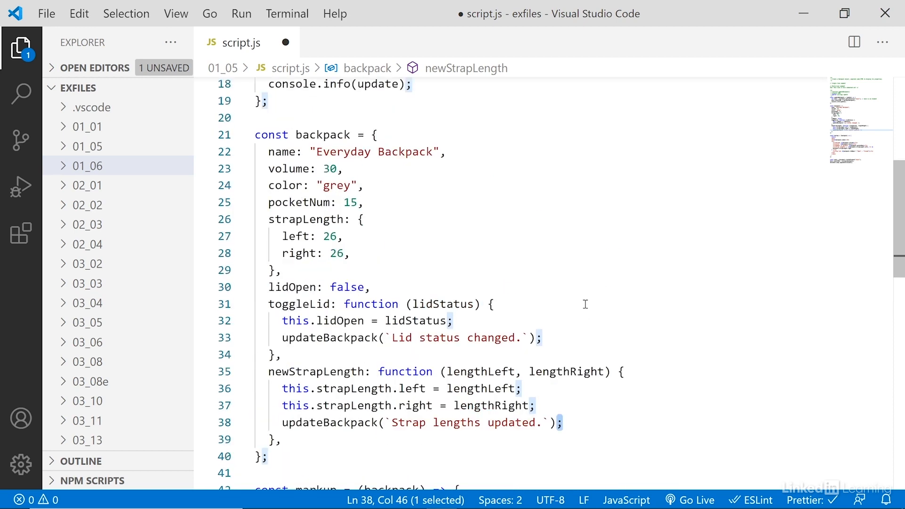
{"action": "scroll", "scroll_direction": "up", "scroll_amount": 3}
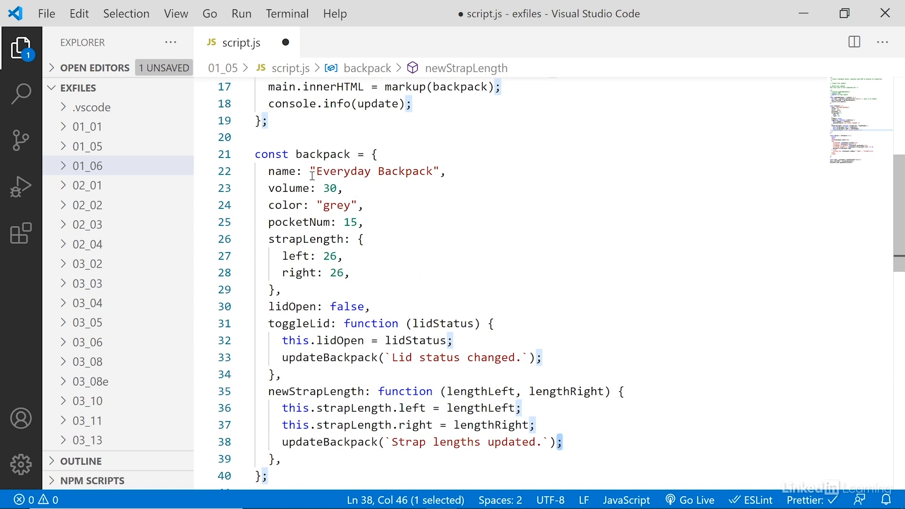
{"action": "left_click", "coordinate": [317, 171]}
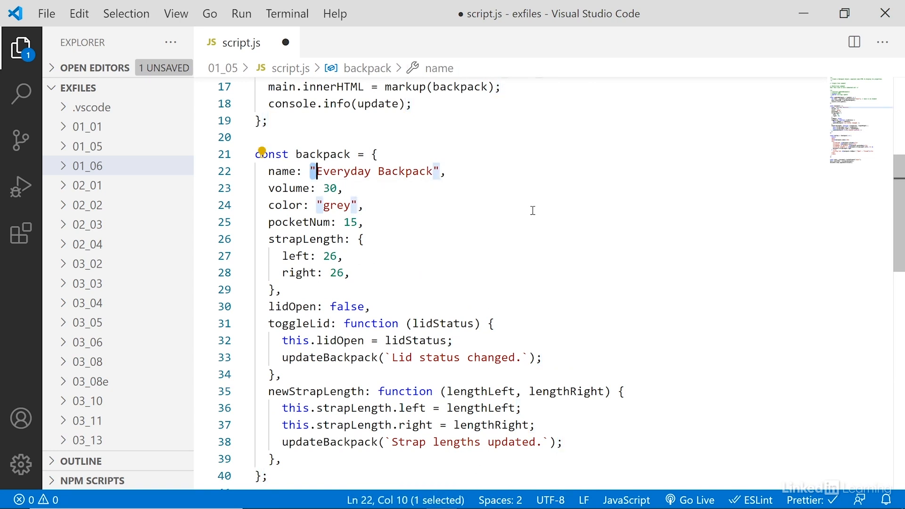